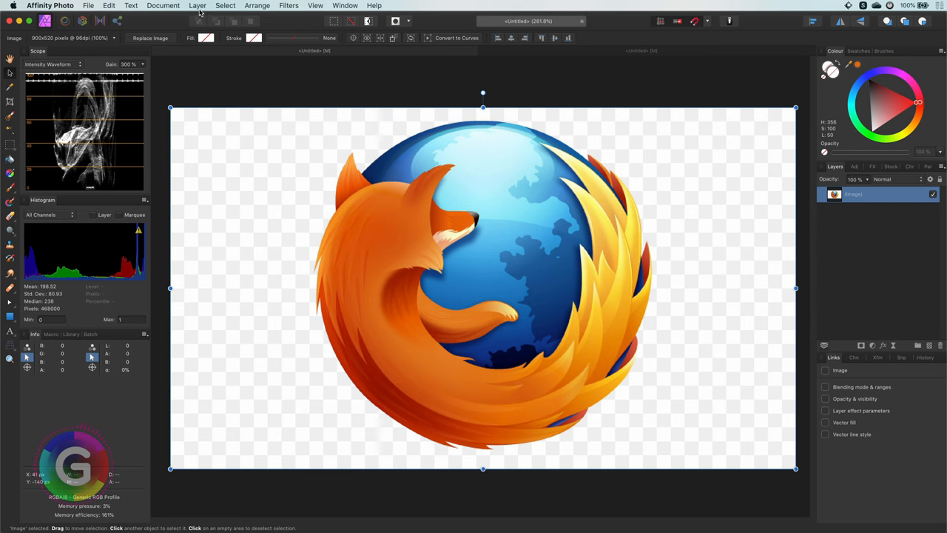
Add a new Fill Layer from the Layer menu for the Firefox logo document
{"action": "left_click", "coordinate": [195, 6]}
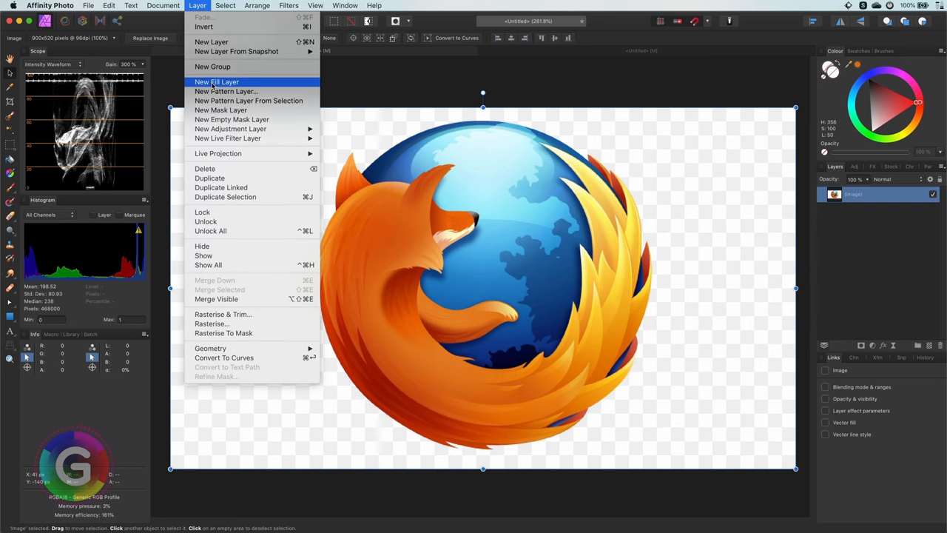
{"action": "left_click", "coordinate": [216, 81]}
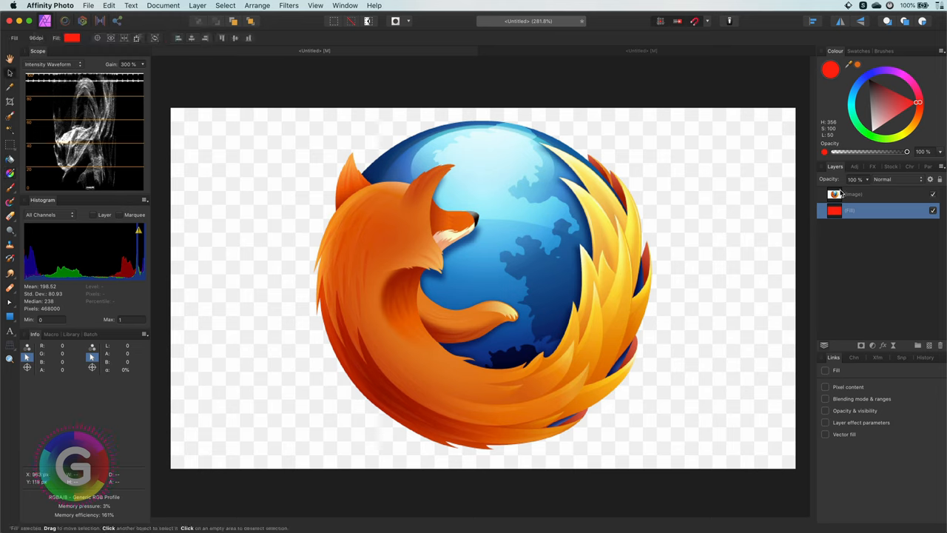
{"action": "mouse_move", "coordinate": [855, 232]}
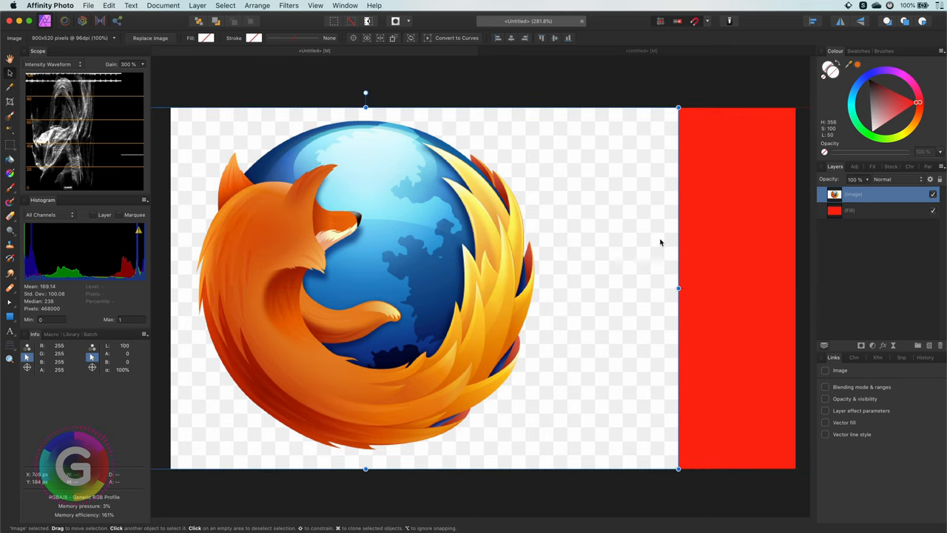
{"action": "mouse_move", "coordinate": [657, 265]}
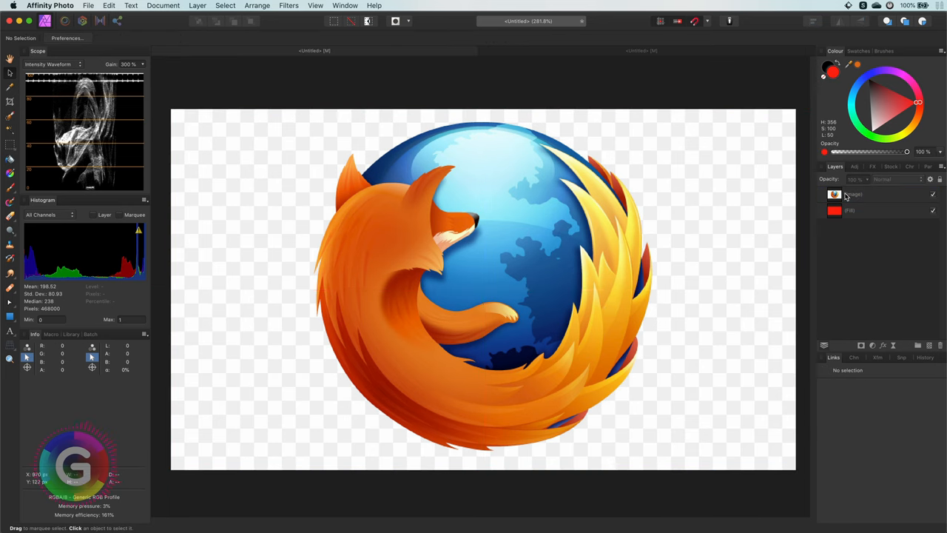
Select the Image layer and pick the Selection Brush with Snap to edges enabled
{"action": "left_click", "coordinate": [856, 194]}
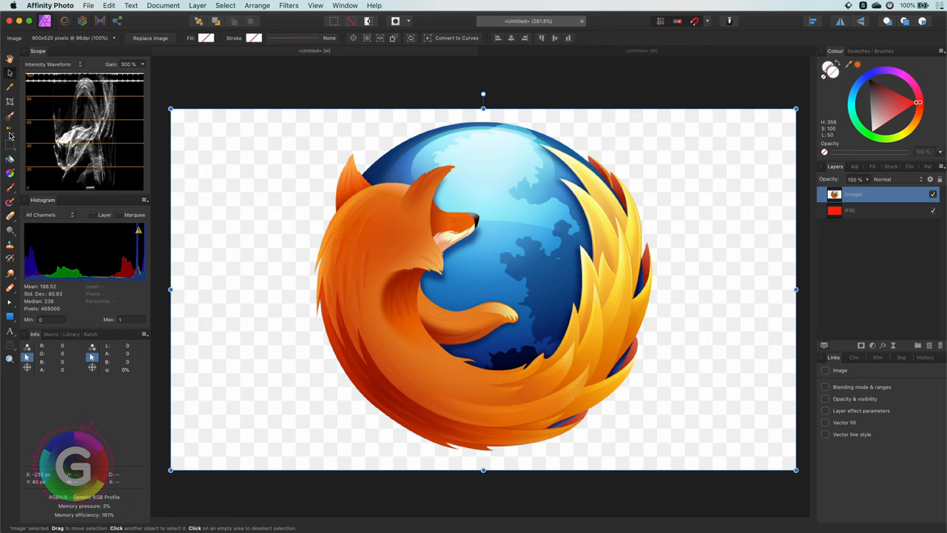
{"action": "mouse_move", "coordinate": [10, 136]}
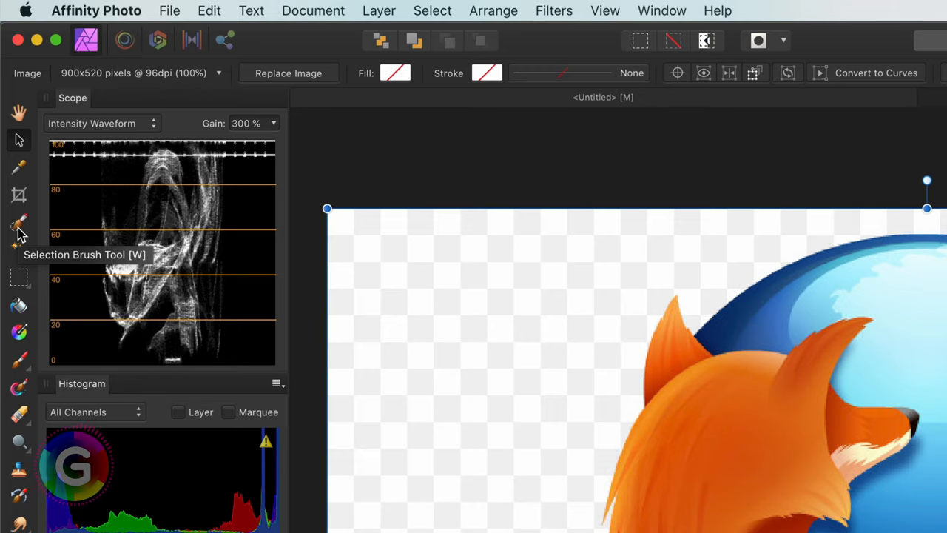
{"action": "left_click", "coordinate": [18, 222]}
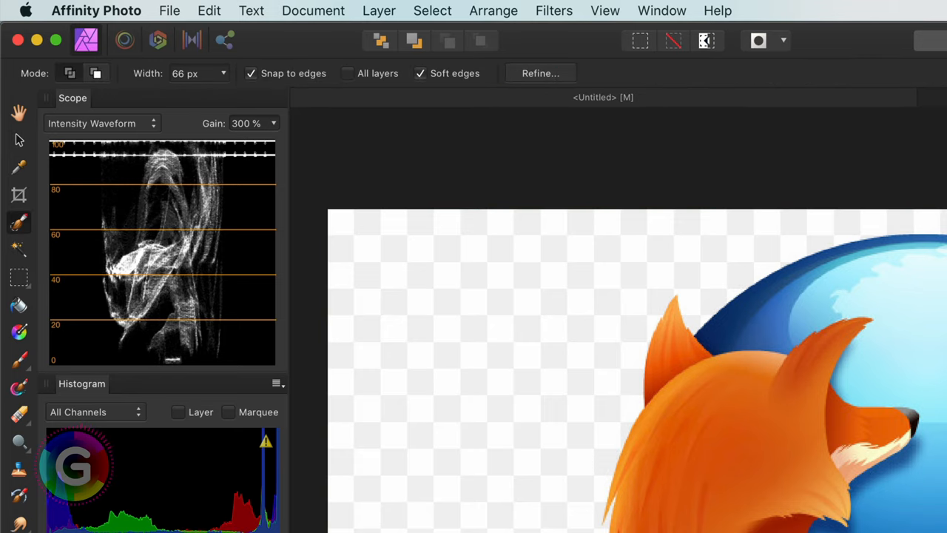
{"action": "left_click", "coordinate": [251, 74]}
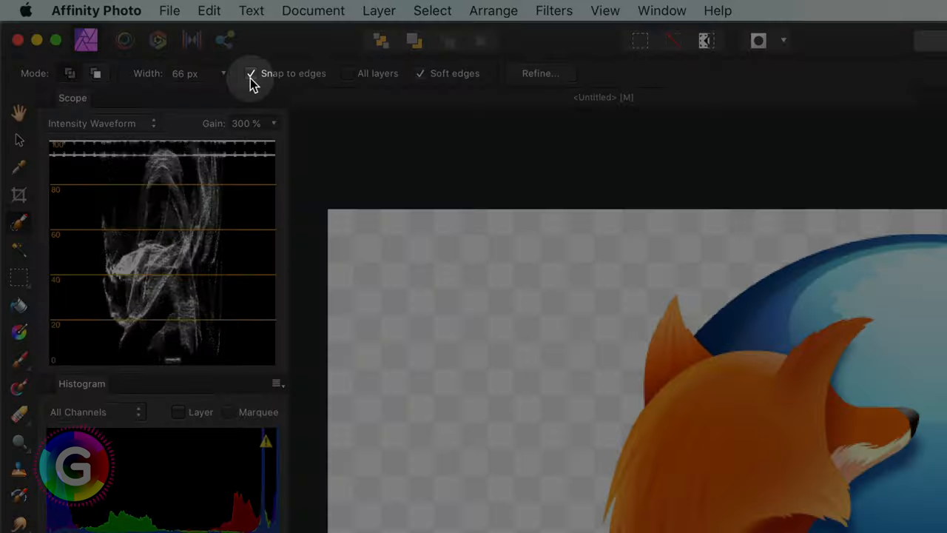
{"action": "mouse_move", "coordinate": [441, 81]}
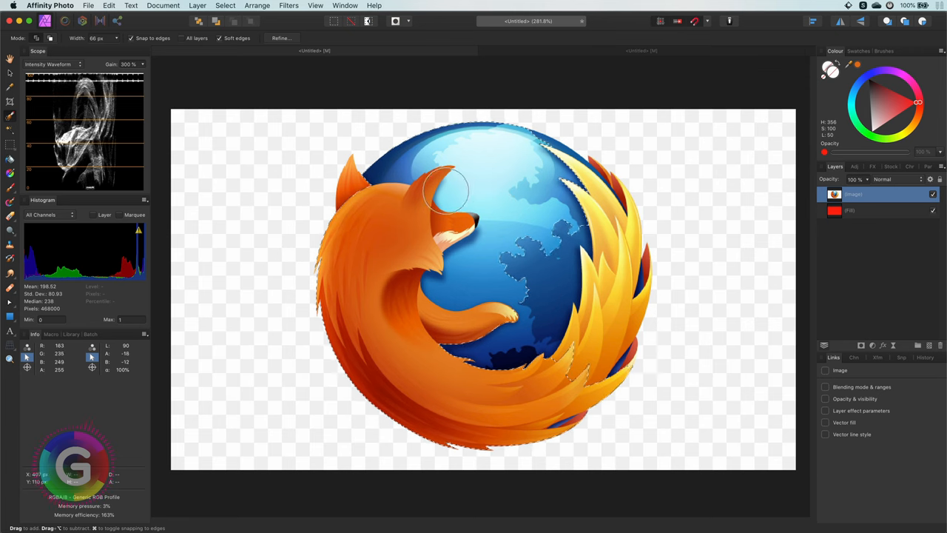
{"action": "mouse_move", "coordinate": [604, 222]}
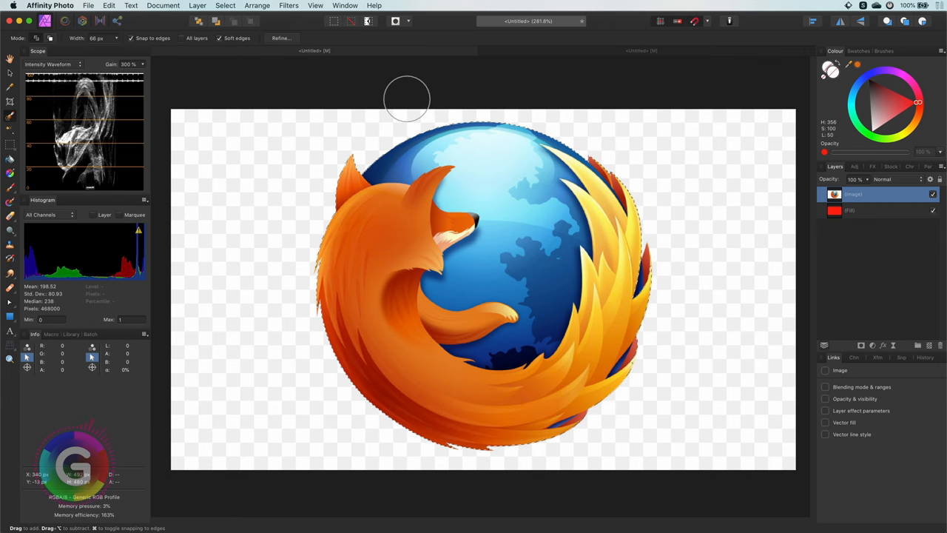
Refine the logo selection and output it as a new layer with mask
{"action": "left_click", "coordinate": [279, 39]}
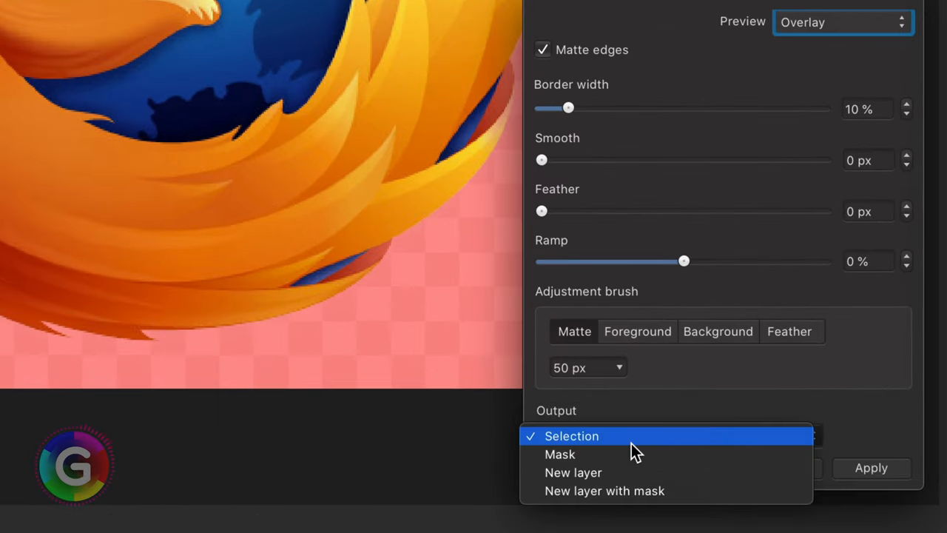
{"action": "left_click", "coordinate": [571, 435]}
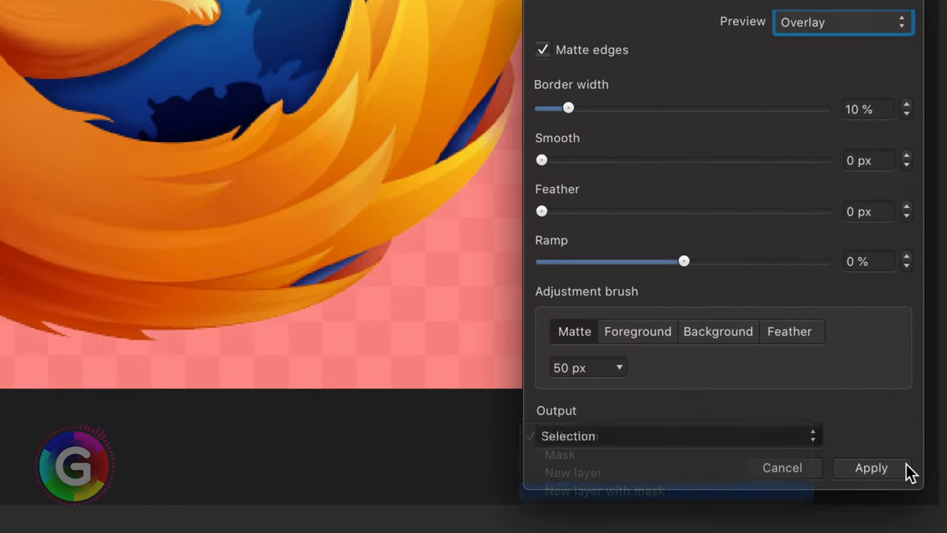
{"action": "left_click", "coordinate": [873, 467]}
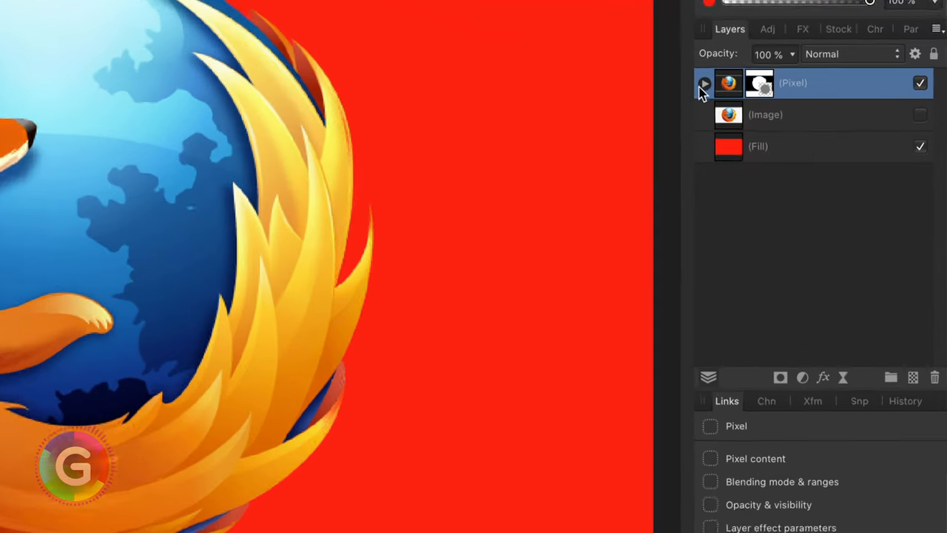
Expand the masked logo layer and recolour the background fill to orange
{"action": "left_click", "coordinate": [698, 82]}
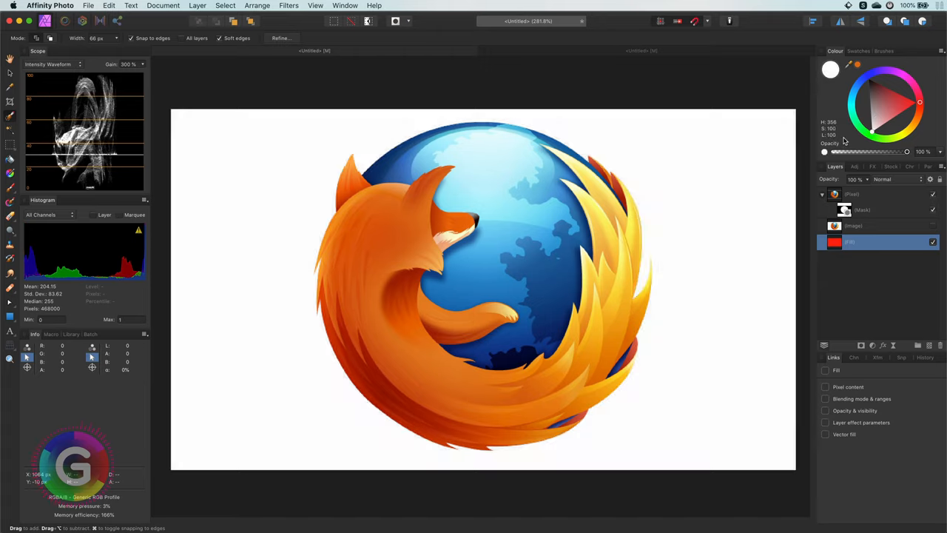
{"action": "left_click", "coordinate": [894, 77]}
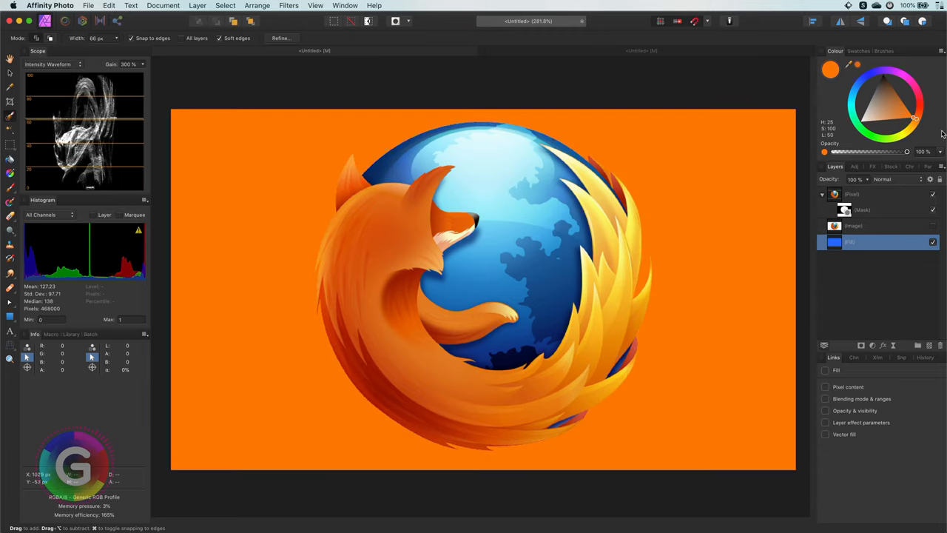
{"action": "left_click", "coordinate": [895, 105]}
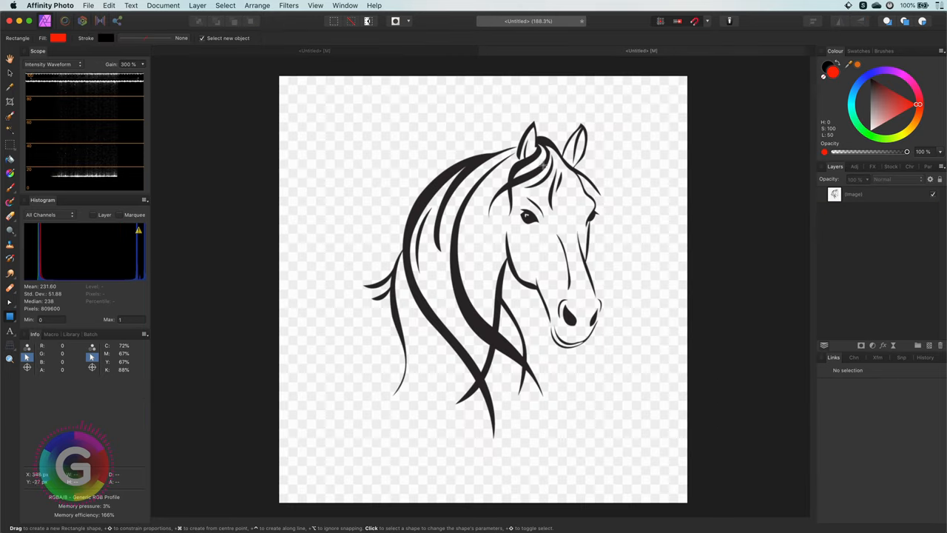
{"action": "mouse_move", "coordinate": [598, 184]}
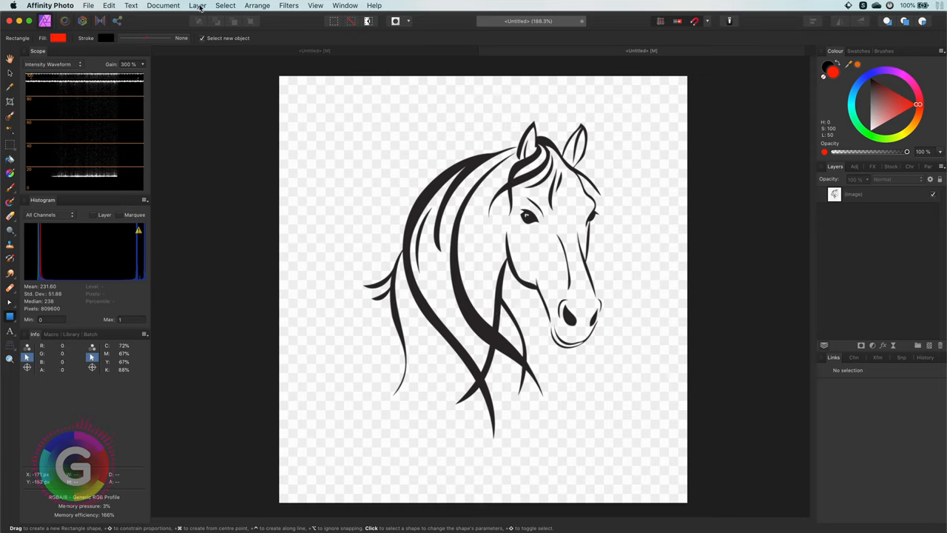
Add a new Fill Layer from the Layer menu to the horse drawing
{"action": "left_click", "coordinate": [197, 6]}
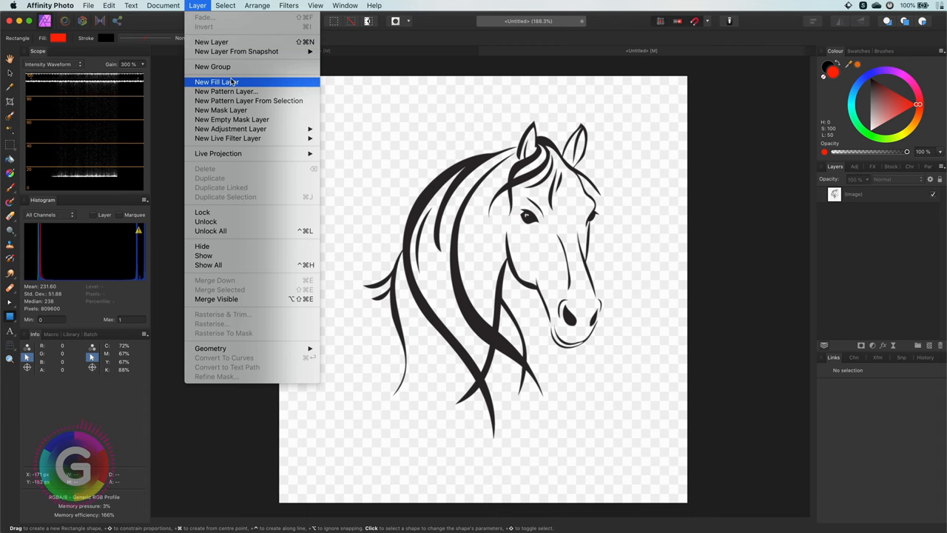
{"action": "left_click", "coordinate": [219, 82]}
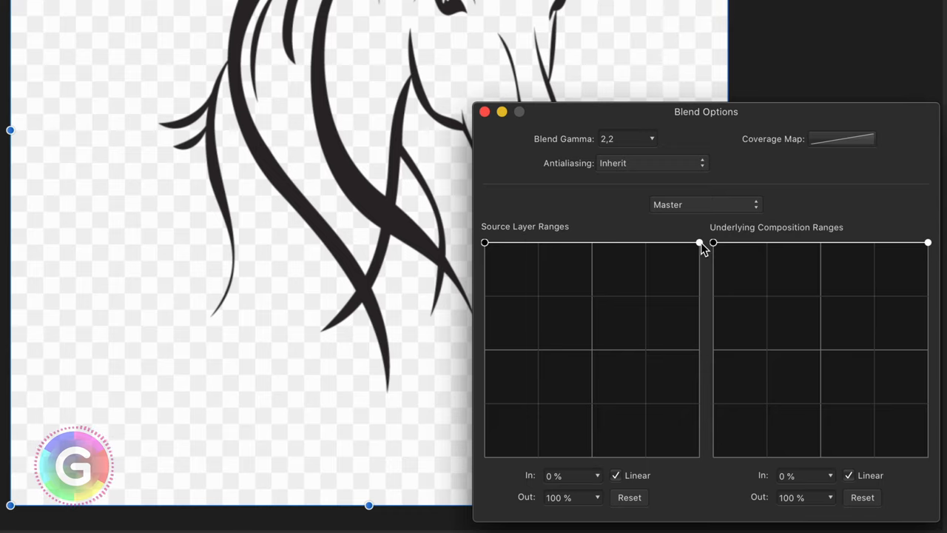
Drag the Source Layer Ranges points to fade out light tones while keeping the dark horse lines solid
{"action": "left_click_drag", "start_coordinate": [699, 243], "coordinate": [672, 457]}
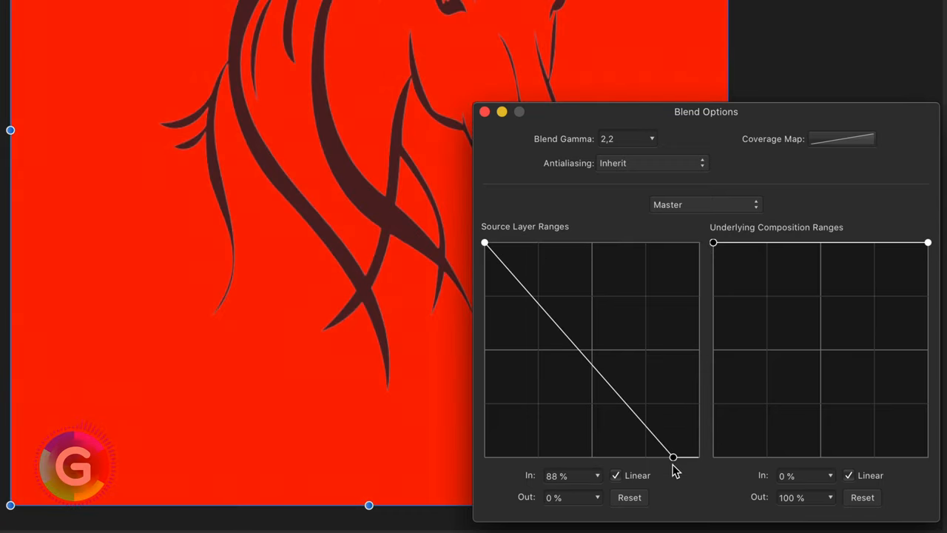
{"action": "left_click_drag", "start_coordinate": [672, 457], "coordinate": [575, 456]}
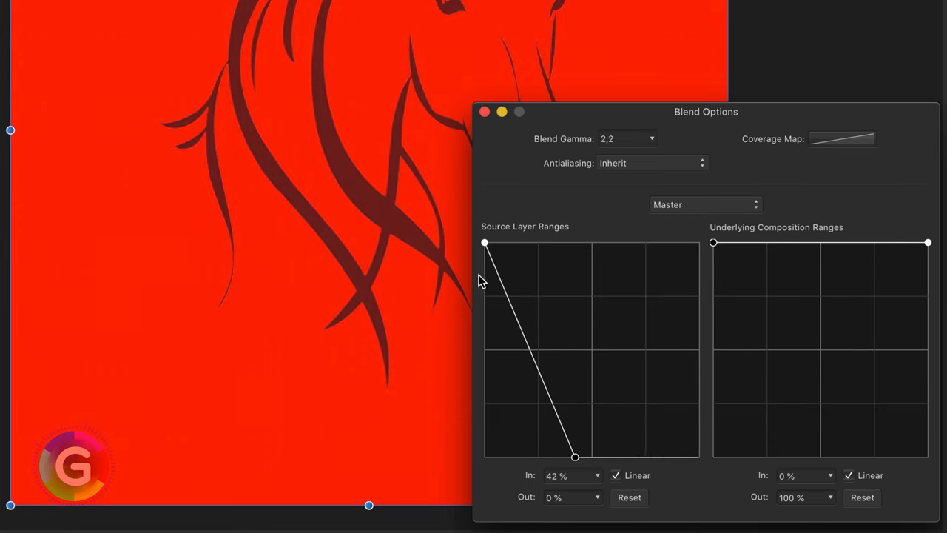
{"action": "mouse_move", "coordinate": [486, 255]}
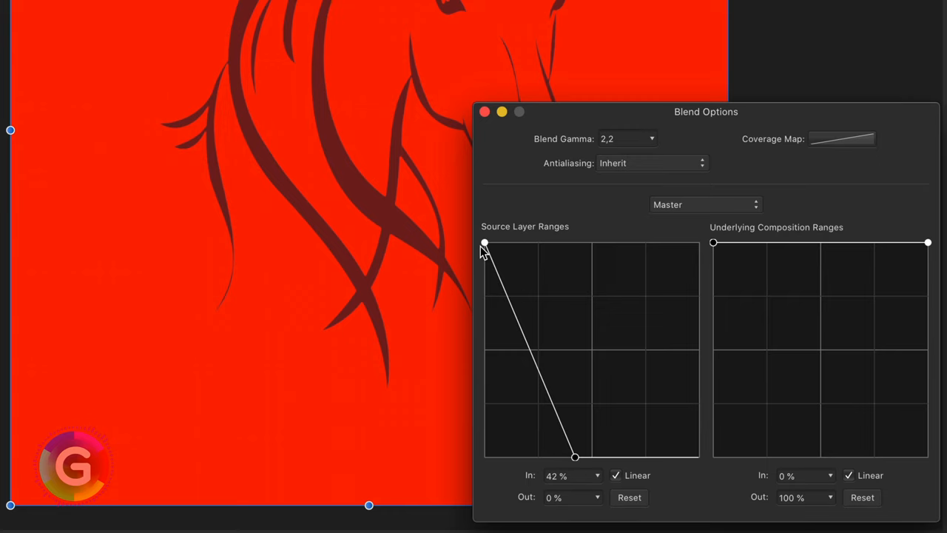
{"action": "left_click_drag", "start_coordinate": [485, 243], "coordinate": [509, 244]}
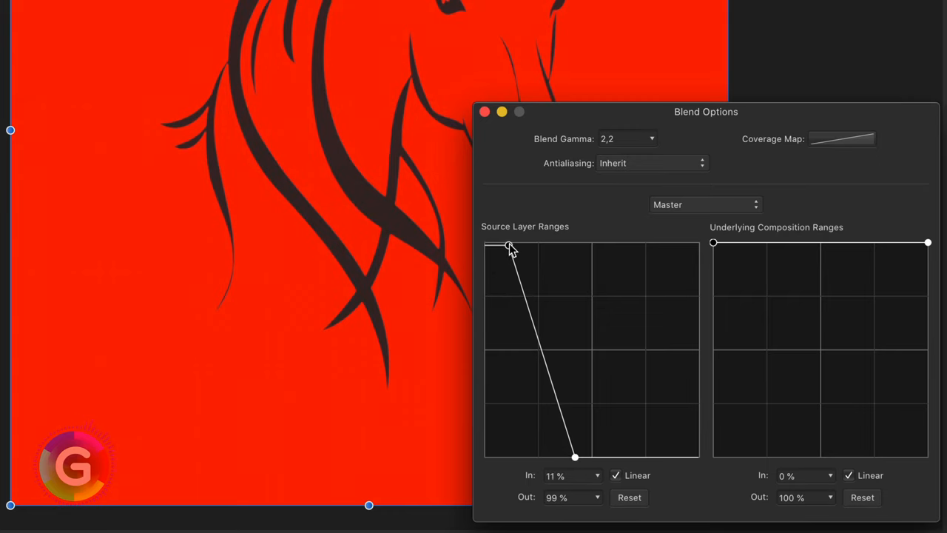
{"action": "left_click_drag", "start_coordinate": [509, 246], "coordinate": [521, 243]}
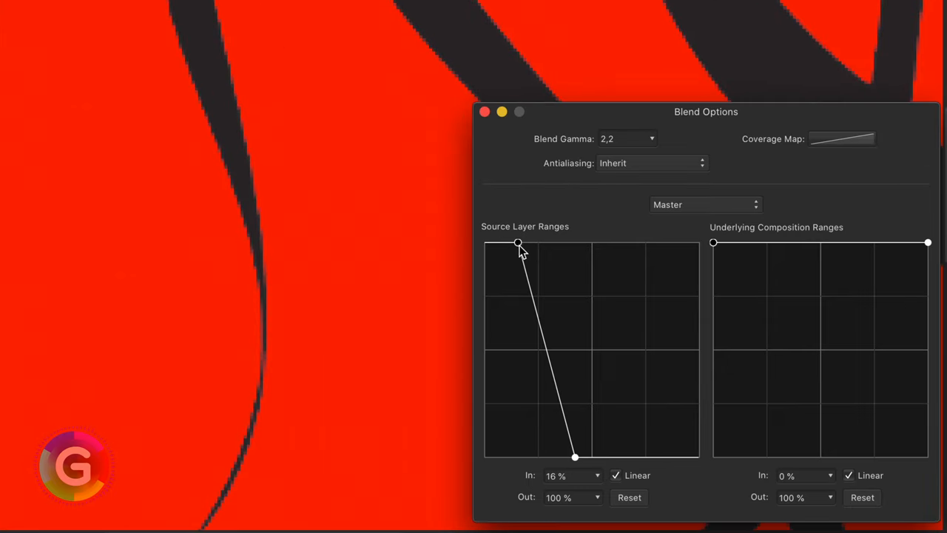
{"action": "left_click_drag", "start_coordinate": [518, 242], "coordinate": [576, 243]}
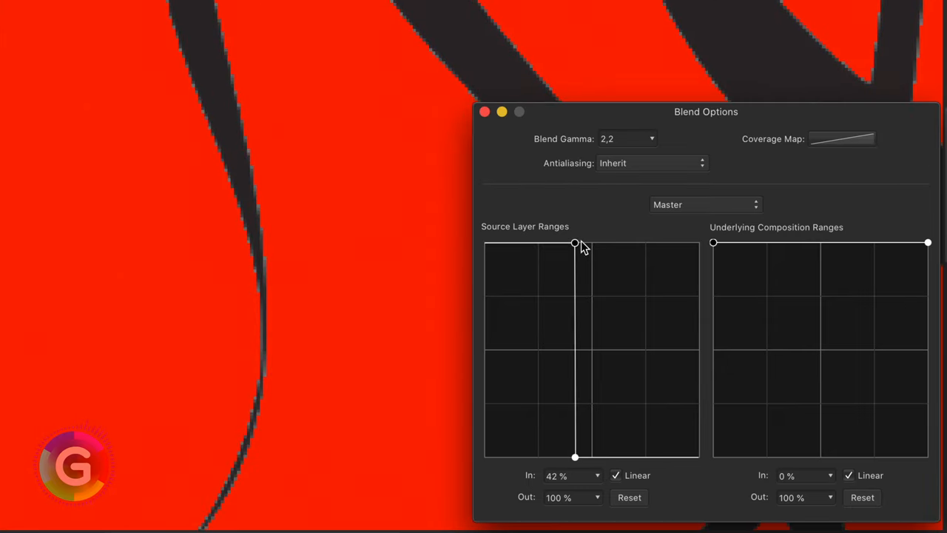
{"action": "left_click_drag", "start_coordinate": [576, 242], "coordinate": [536, 243]}
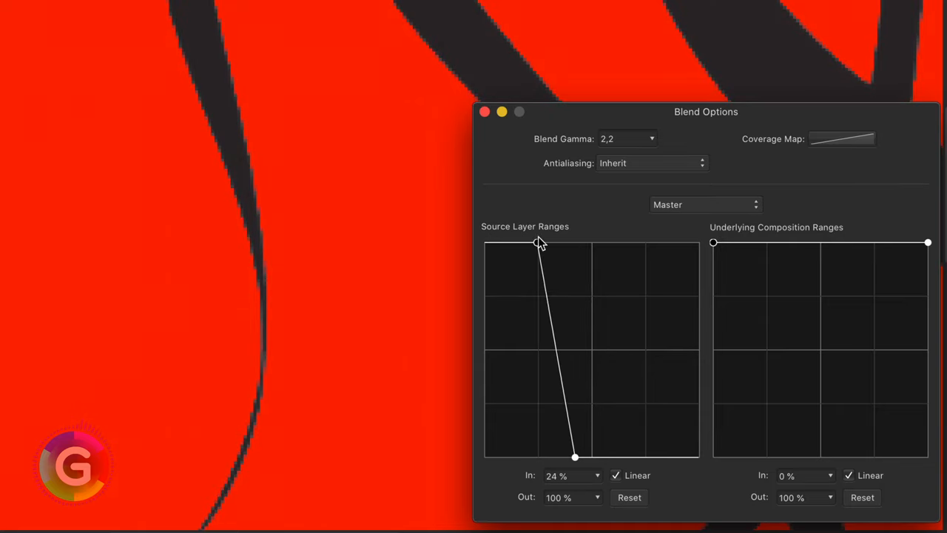
{"action": "left_click_drag", "start_coordinate": [539, 243], "coordinate": [506, 243]}
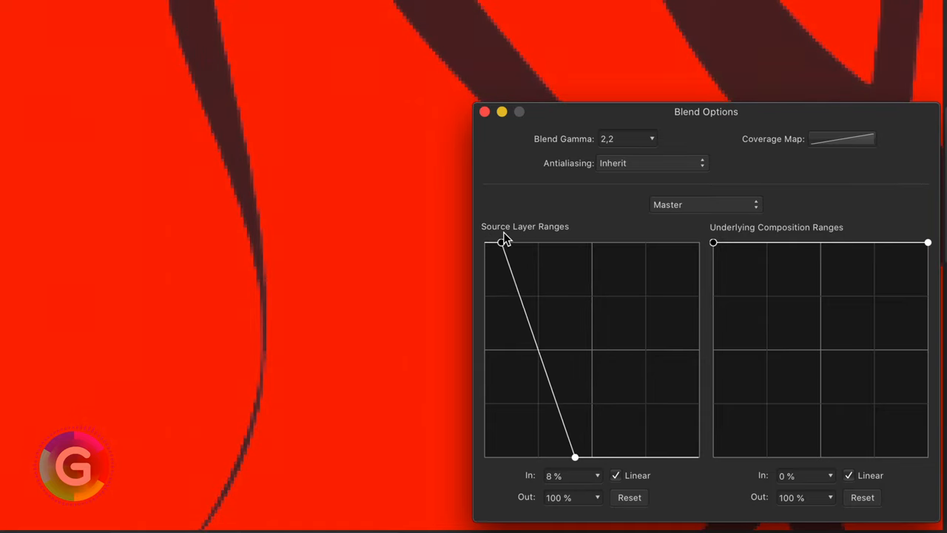
{"action": "left_click_drag", "start_coordinate": [482, 243], "coordinate": [515, 243]}
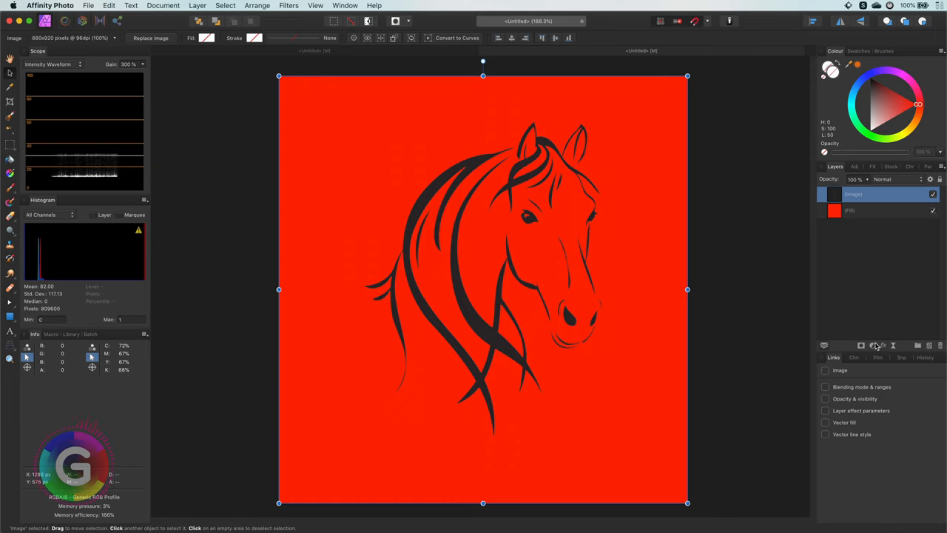
Add a Levels adjustment and raise the Black Level to about 33% to solidify the horse lines
{"action": "left_click", "coordinate": [865, 345]}
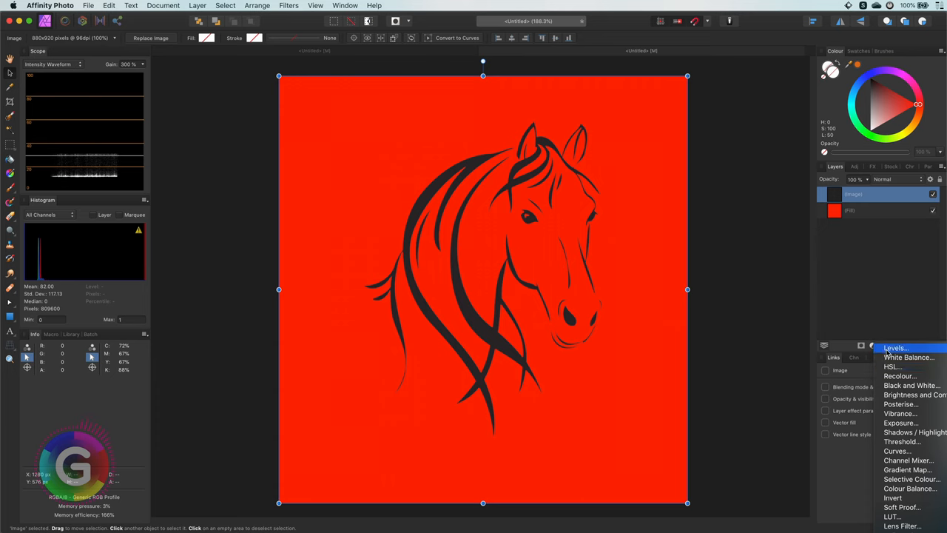
{"action": "left_click", "coordinate": [896, 346]}
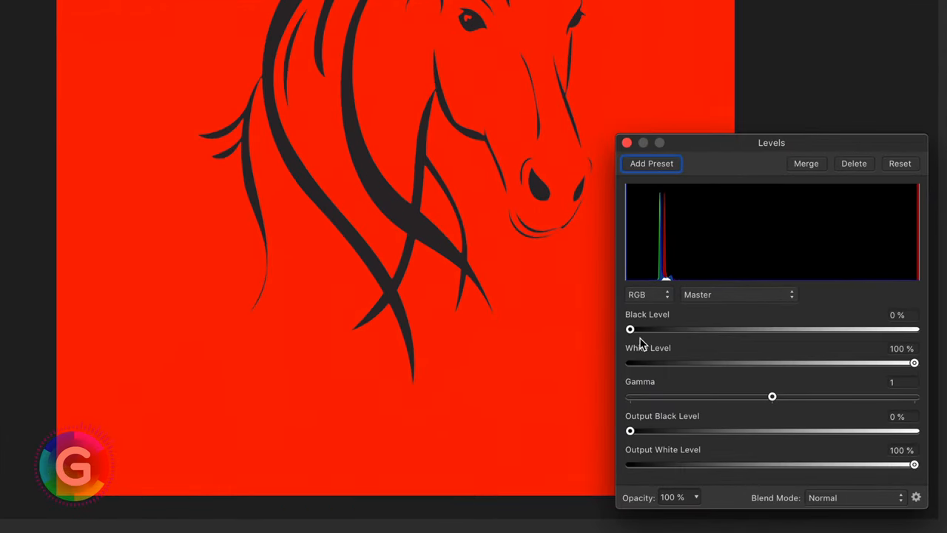
{"action": "left_click_drag", "start_coordinate": [631, 329], "coordinate": [724, 329]}
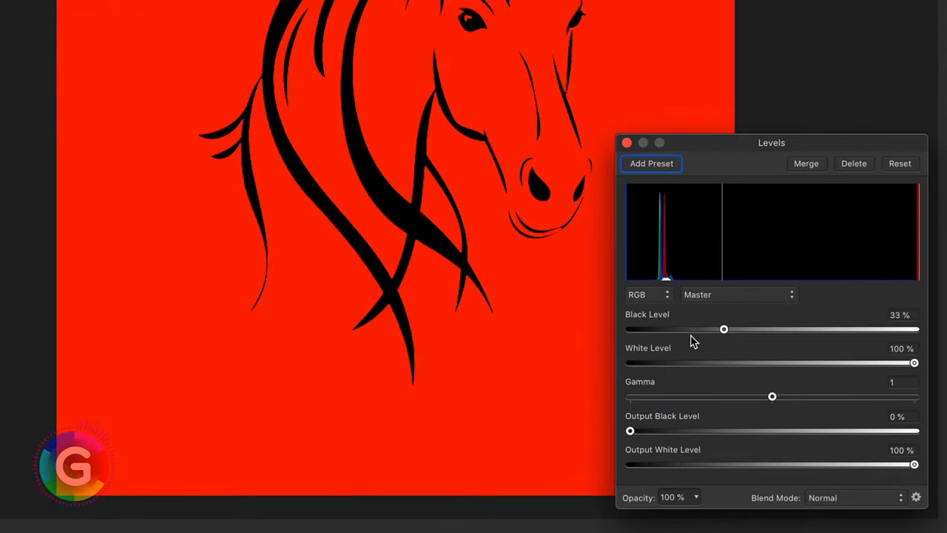
{"action": "left_click_drag", "start_coordinate": [725, 329], "coordinate": [776, 329]}
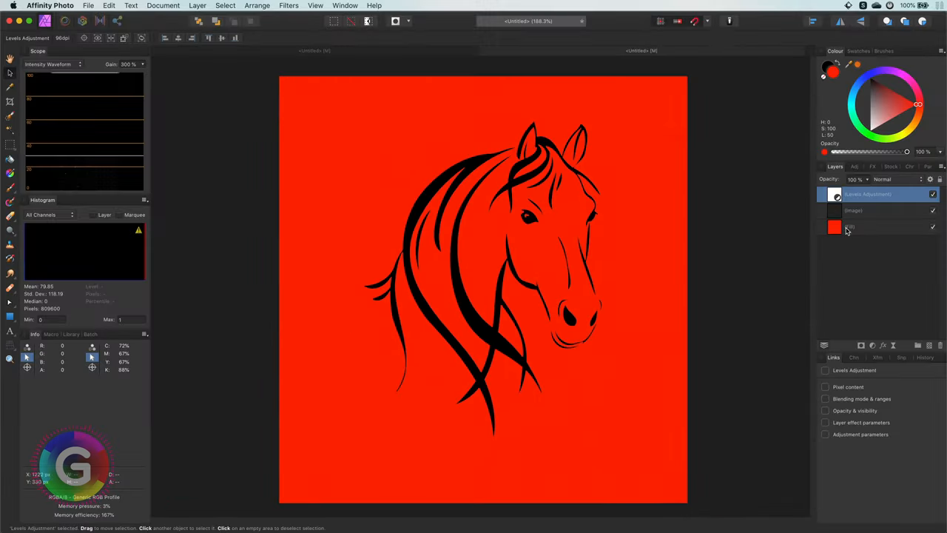
Duplicate the horse Image layer and select the copy at the top of the layer stack
{"action": "left_click", "coordinate": [851, 227]}
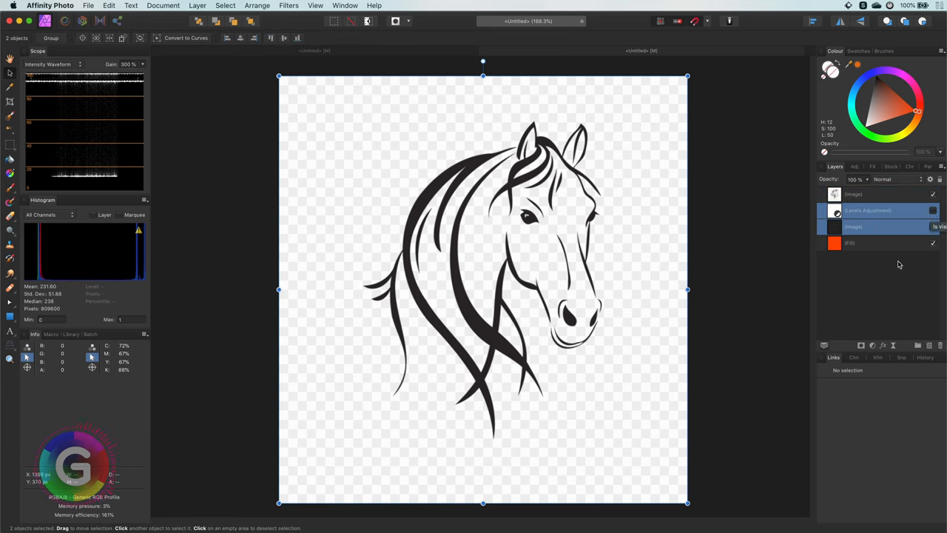
{"action": "left_click", "coordinate": [874, 194]}
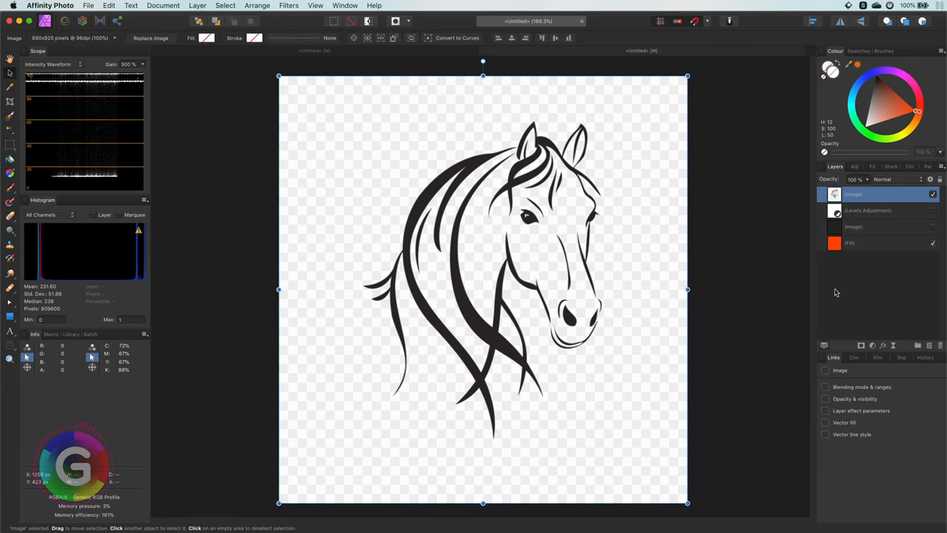
{"action": "left_click", "coordinate": [933, 195]}
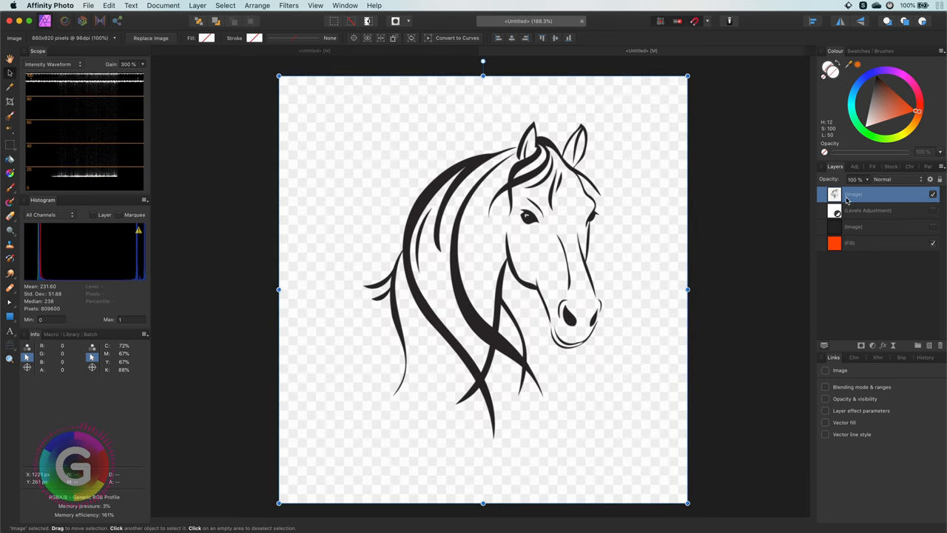
{"action": "right_click", "coordinate": [866, 194]}
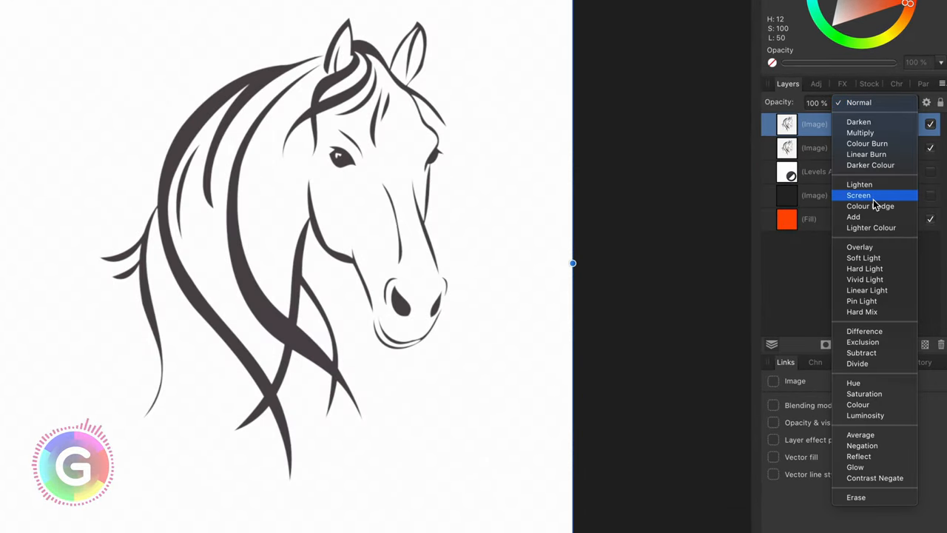
Set the top horse copy to Screen blending and merge the visible result into a new pixel layer
{"action": "left_click", "coordinate": [859, 195]}
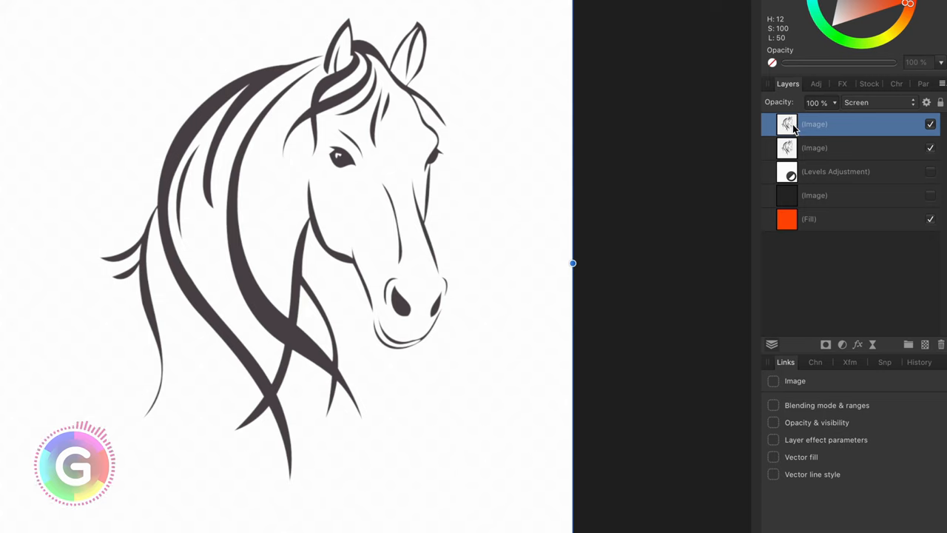
{"action": "right_click", "coordinate": [814, 124]}
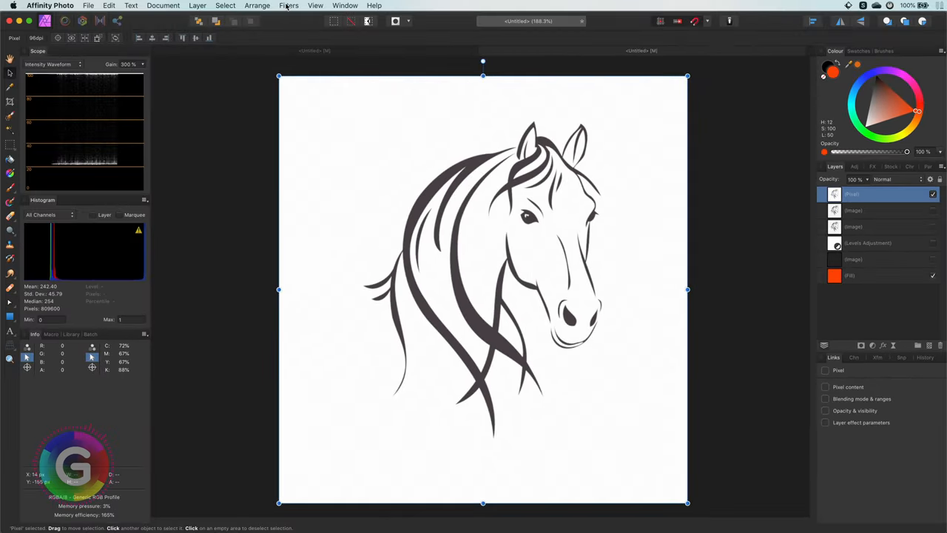
Apply Filters > Colours > Erase White Paper to the merged horse layer
{"action": "left_click", "coordinate": [288, 5]}
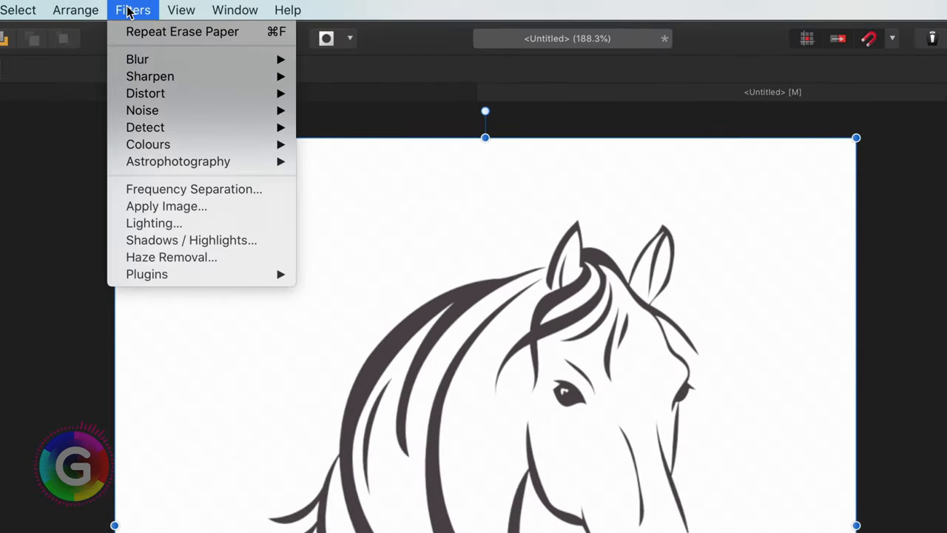
{"action": "mouse_move", "coordinate": [148, 143]}
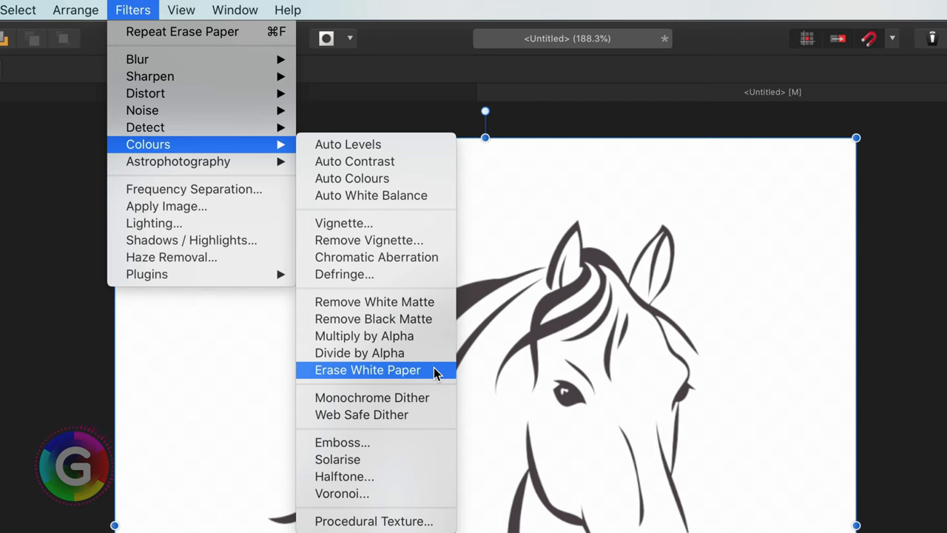
{"action": "left_click", "coordinate": [367, 370]}
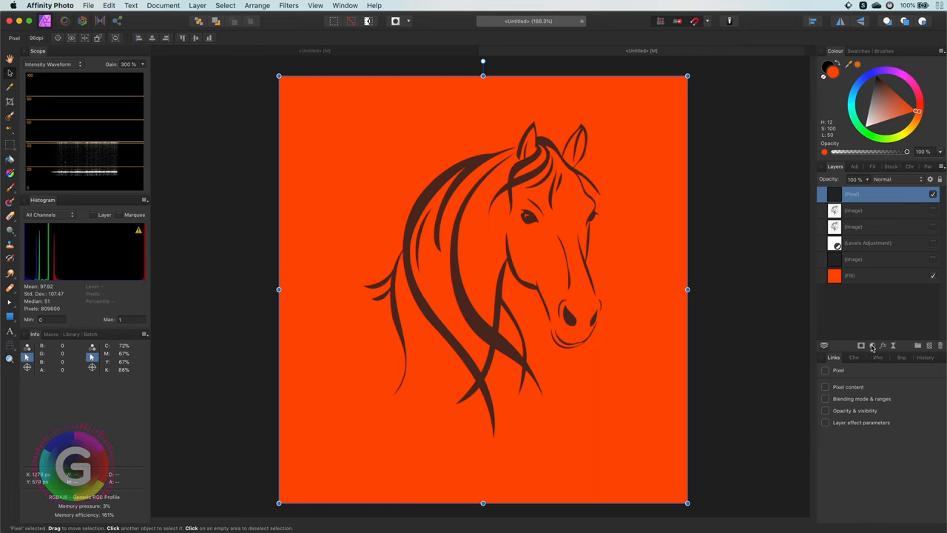
Add a Levels adjustment and raise the Black Level until the horse lines turn solid black
{"action": "left_click", "coordinate": [873, 344]}
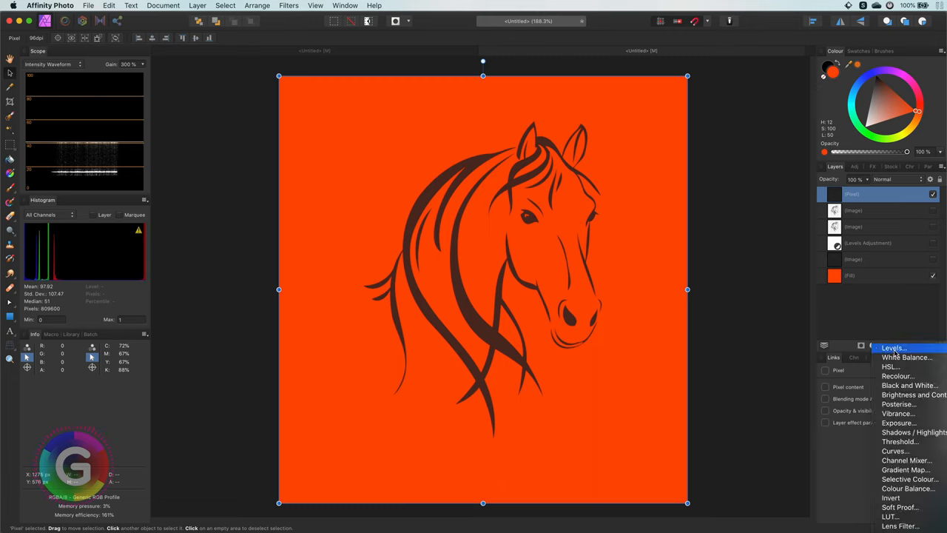
{"action": "left_click", "coordinate": [893, 346]}
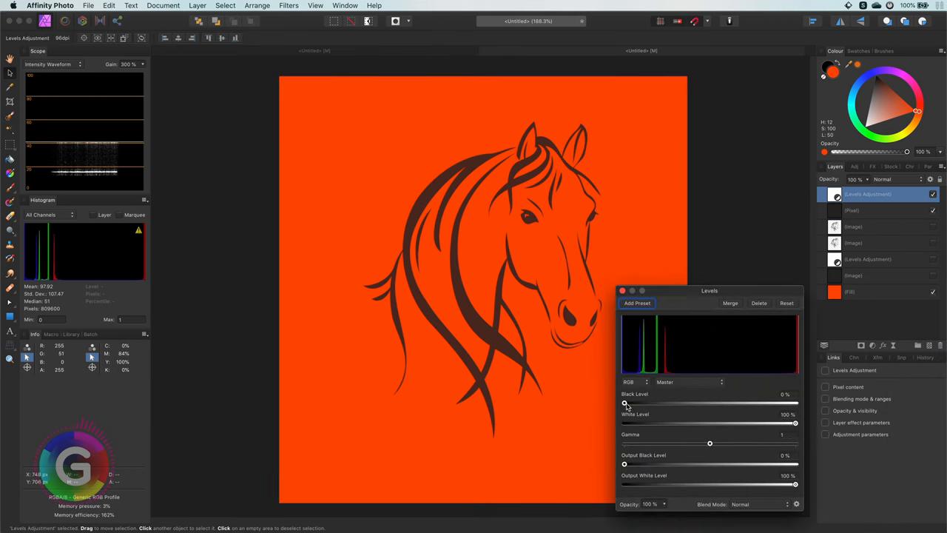
{"action": "left_click_drag", "start_coordinate": [625, 402], "coordinate": [711, 403]}
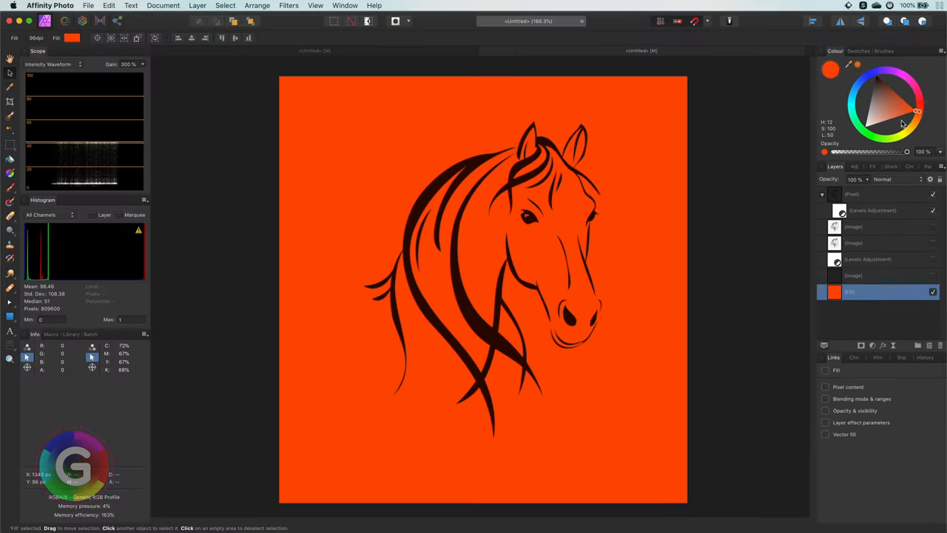
Recolour the background Fill layer to lime green on the colour wheel
{"action": "left_click", "coordinate": [884, 133]}
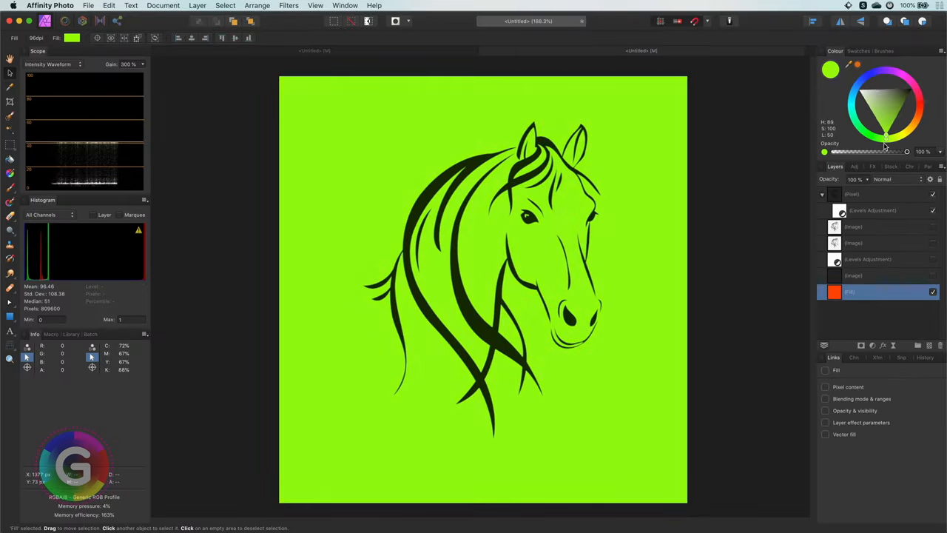
{"action": "left_click", "coordinate": [904, 80]}
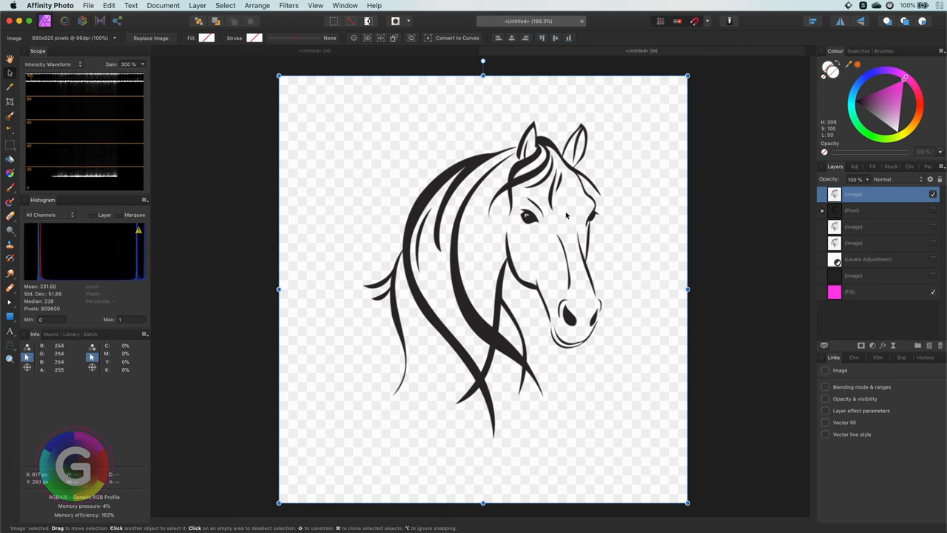
Rasterise the top horse image layer and repeat the Erase White Paper filter on it
{"action": "right_click", "coordinate": [874, 194]}
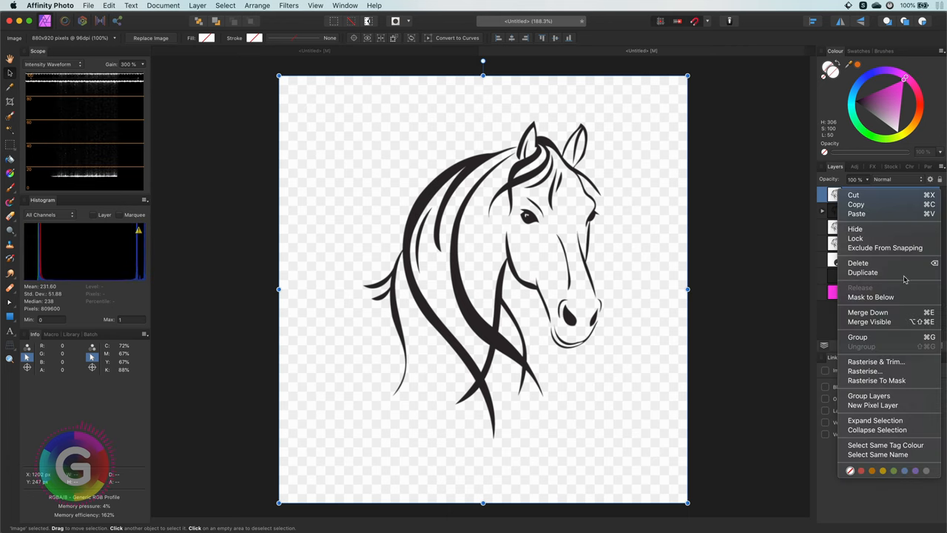
{"action": "mouse_move", "coordinate": [864, 370]}
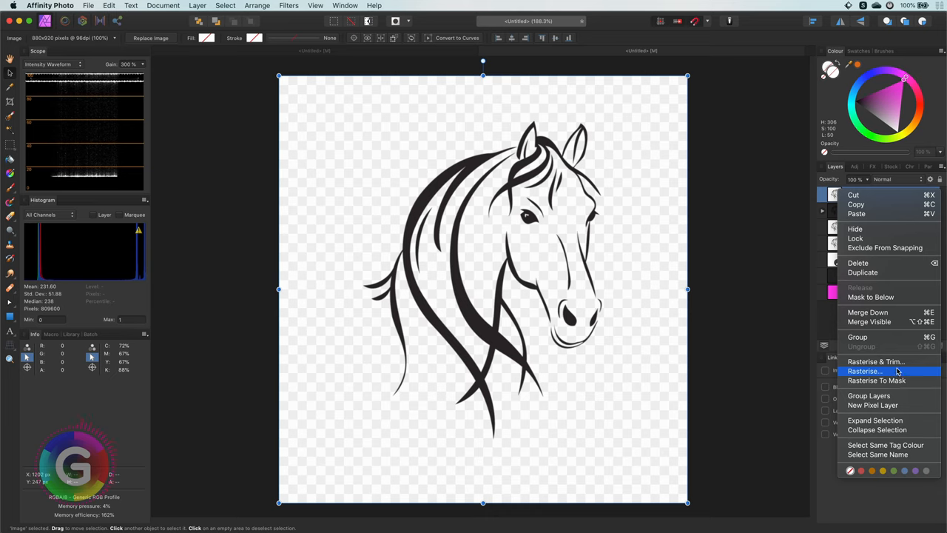
{"action": "left_click", "coordinate": [866, 370]}
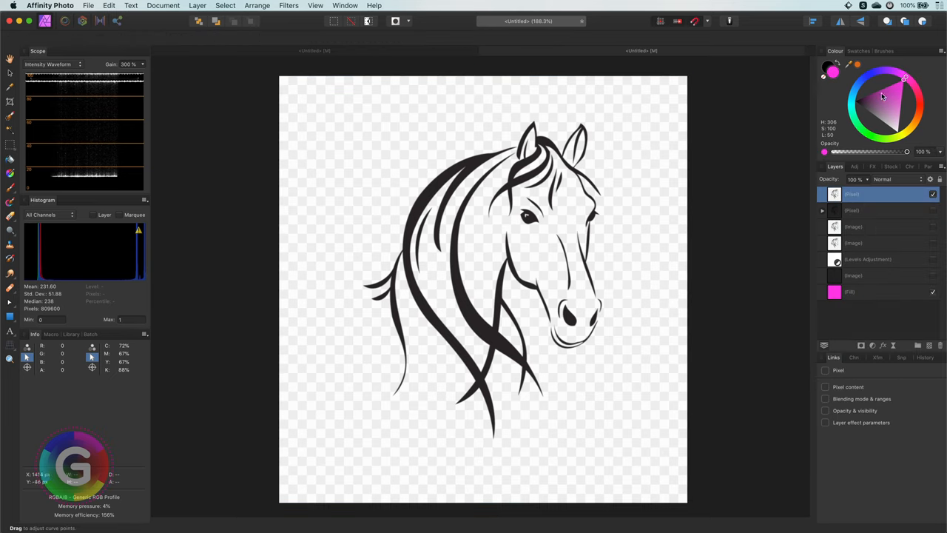
{"action": "left_click", "coordinate": [287, 6]}
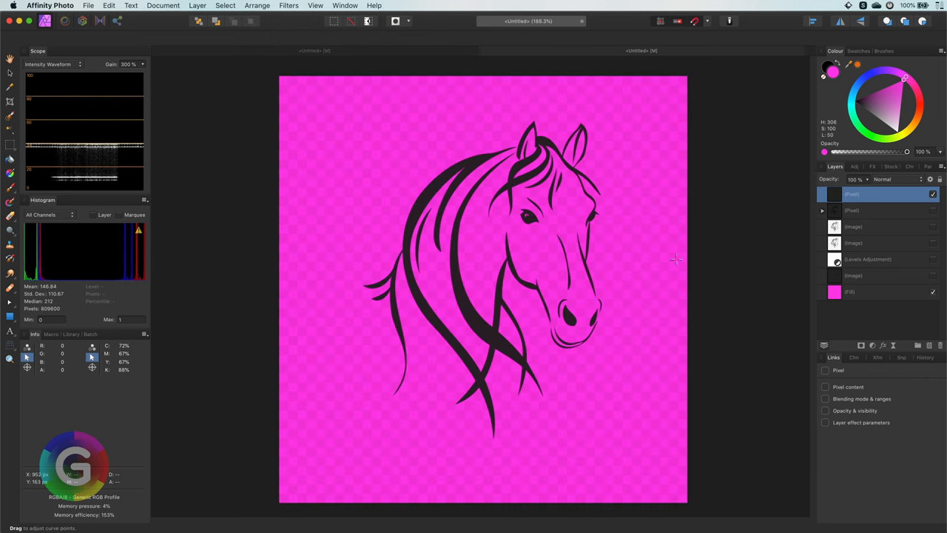
{"action": "mouse_move", "coordinate": [681, 349]}
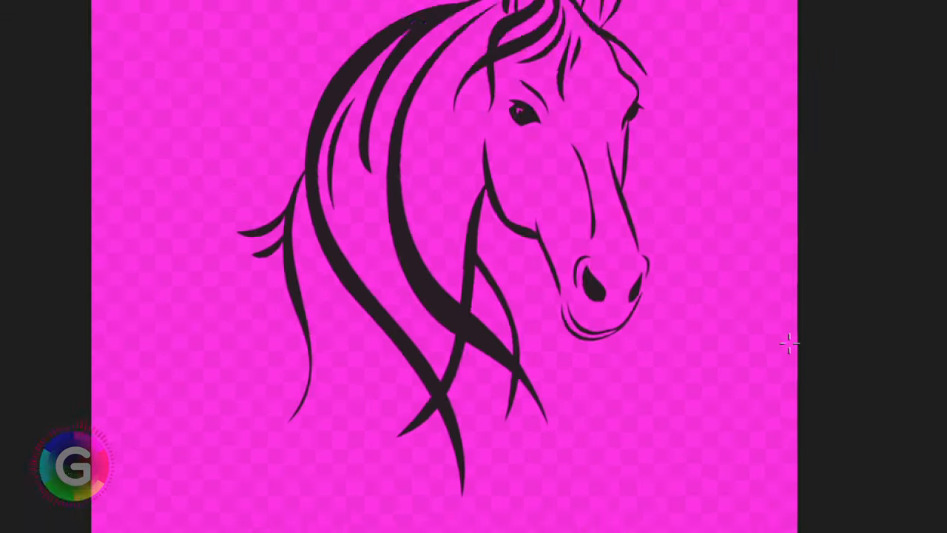
Add a Curves adjustment on the Alpha channel, shifting its start point right to clear the checker squares
{"action": "left_click", "coordinate": [872, 347]}
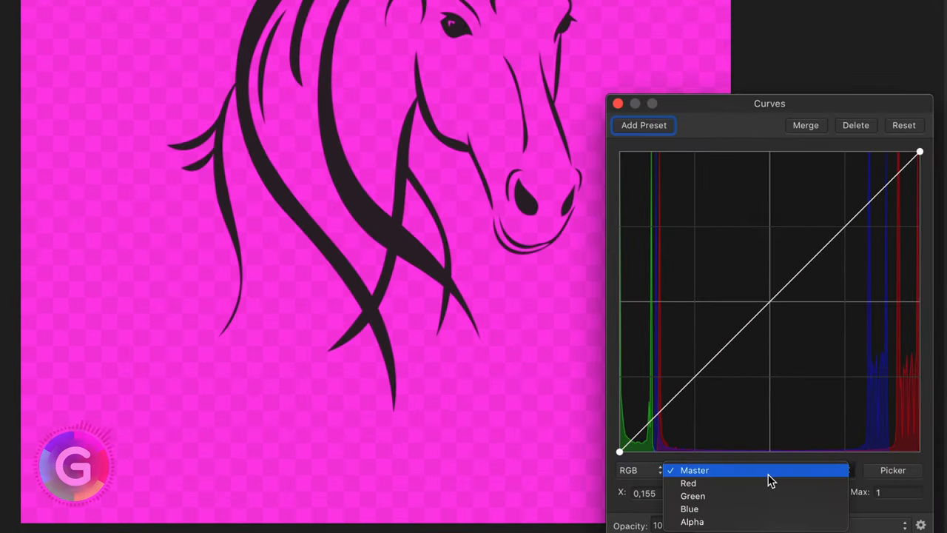
{"action": "left_click", "coordinate": [696, 470]}
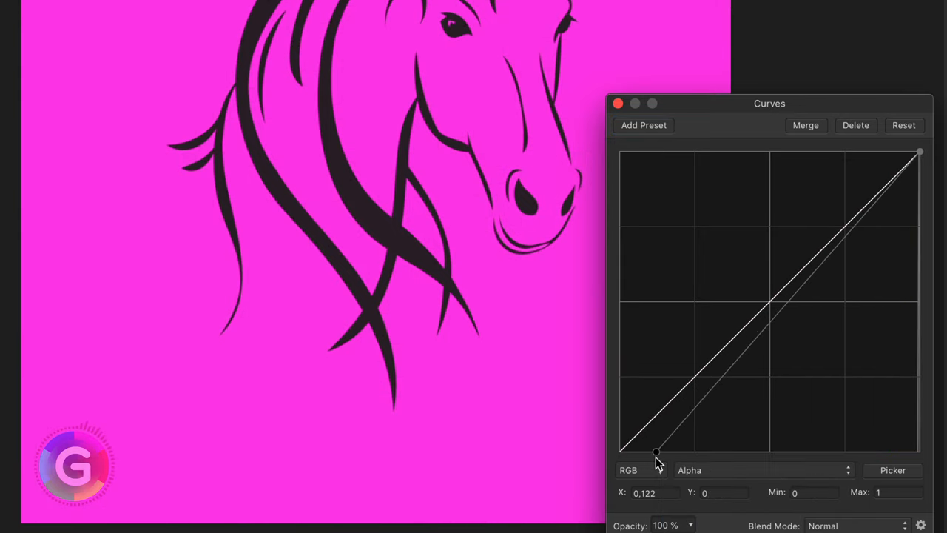
{"action": "left_click_drag", "start_coordinate": [657, 451], "coordinate": [643, 452]}
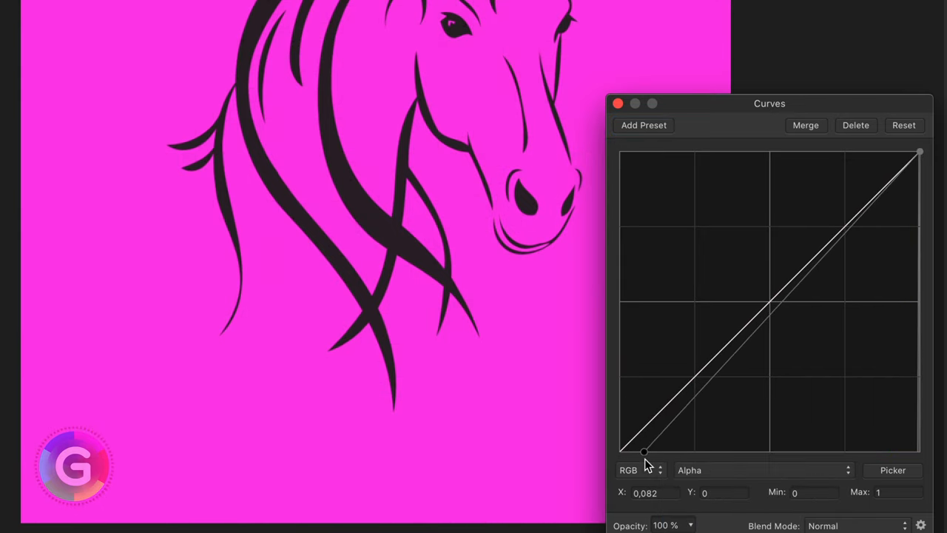
{"action": "left_click_drag", "start_coordinate": [644, 451], "coordinate": [810, 452]}
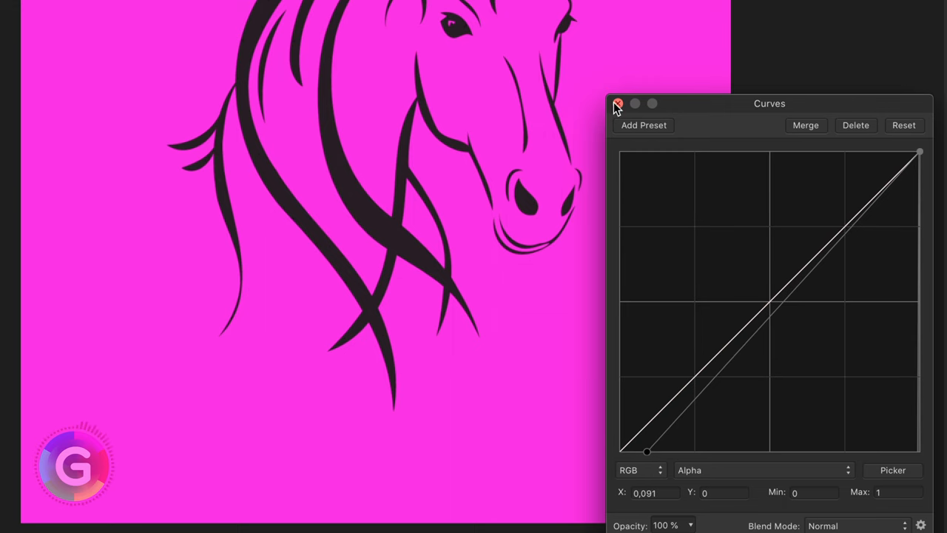
{"action": "left_click", "coordinate": [617, 103]}
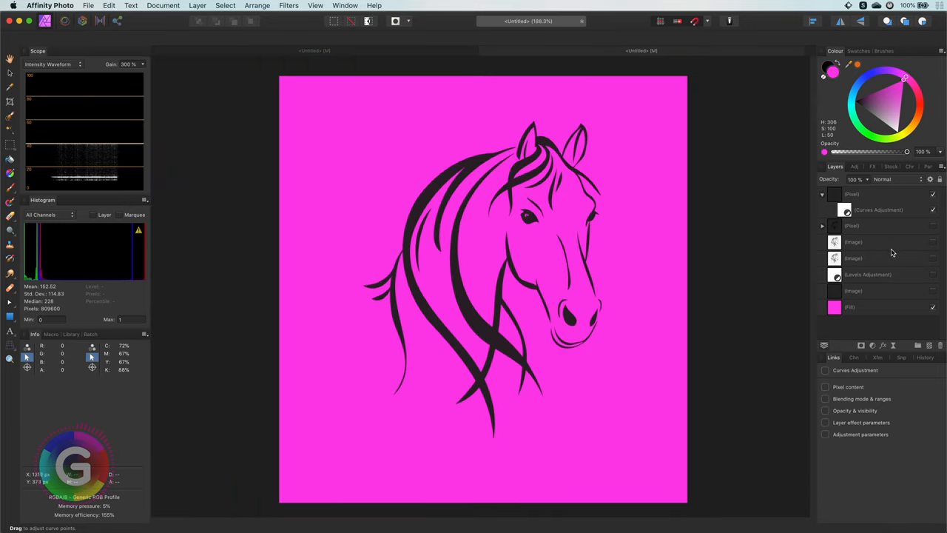
Select the background Fill layer and recolour it blue
{"action": "left_click", "coordinate": [931, 307]}
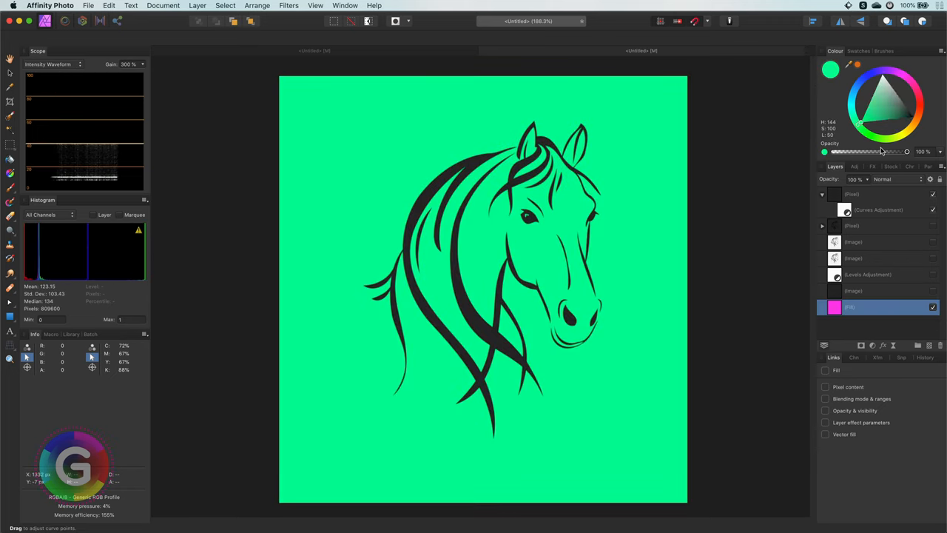
{"action": "left_click", "coordinate": [877, 82]}
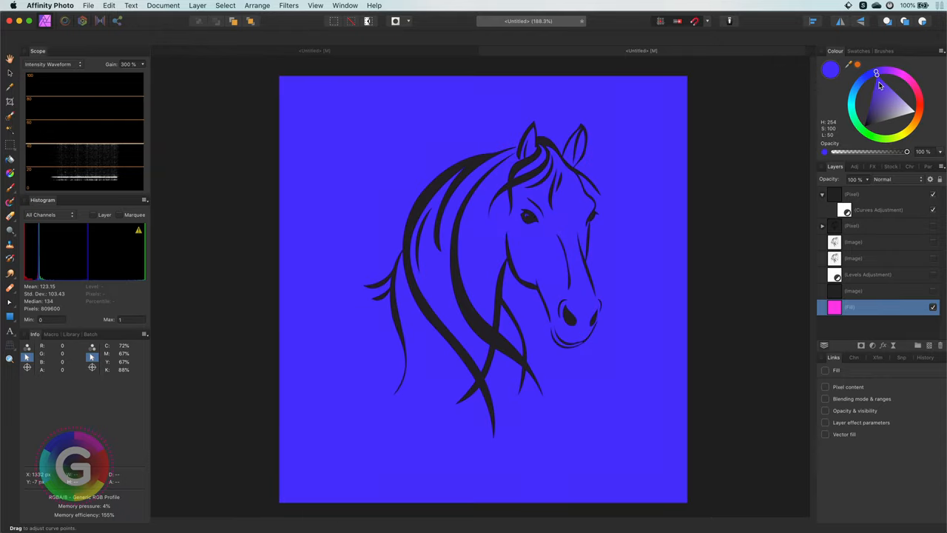